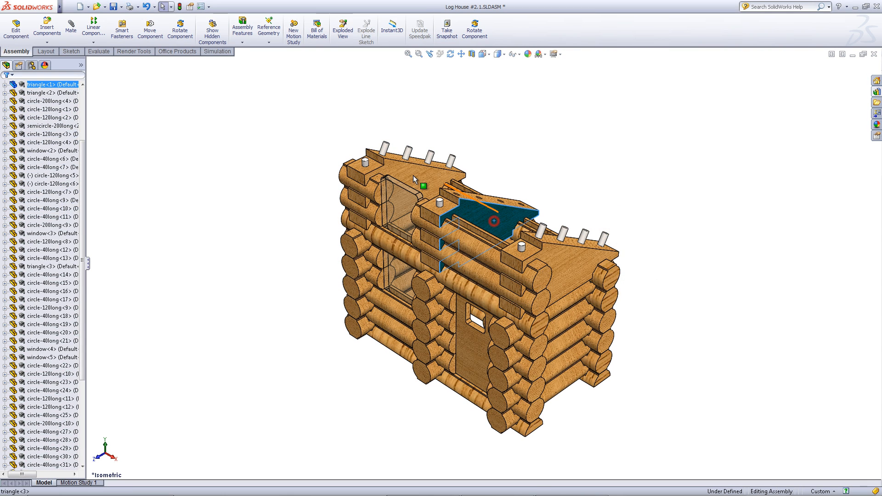
Insert the long 200 log component and place it above the house model.
{"action": "left_click", "coordinate": [608, 185]}
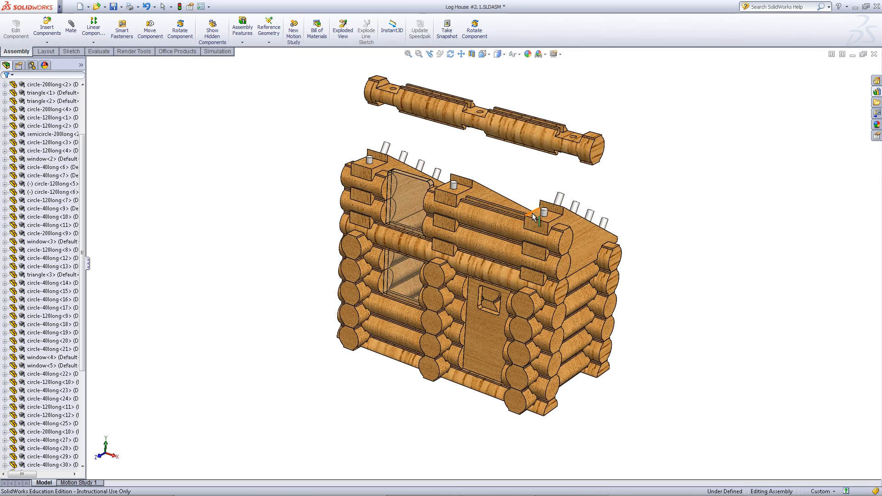
Mate the long log onto the roof supports with Concentric pin-hole and Coincident face mates.
{"action": "left_click", "coordinate": [537, 215]}
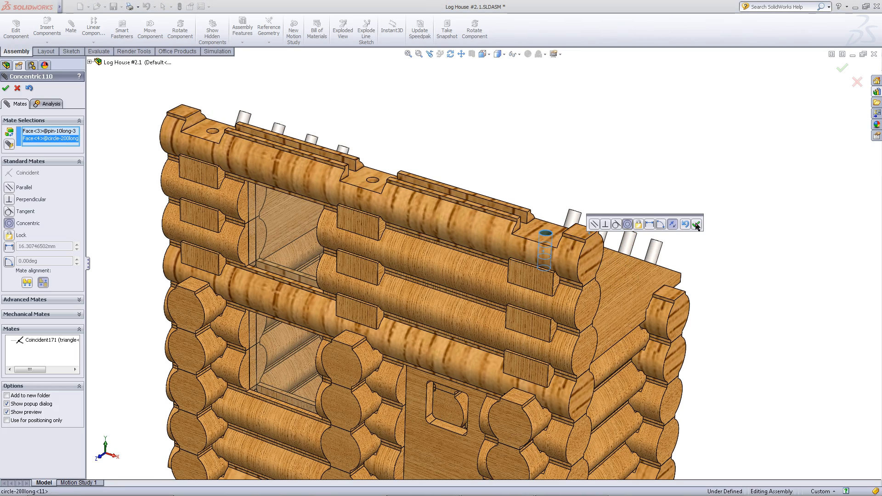
{"action": "left_click", "coordinate": [685, 225]}
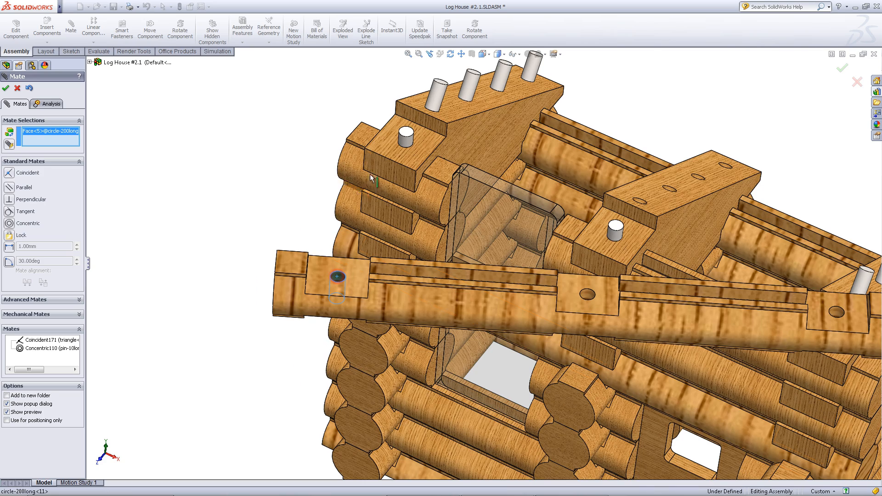
{"action": "left_click", "coordinate": [405, 135]}
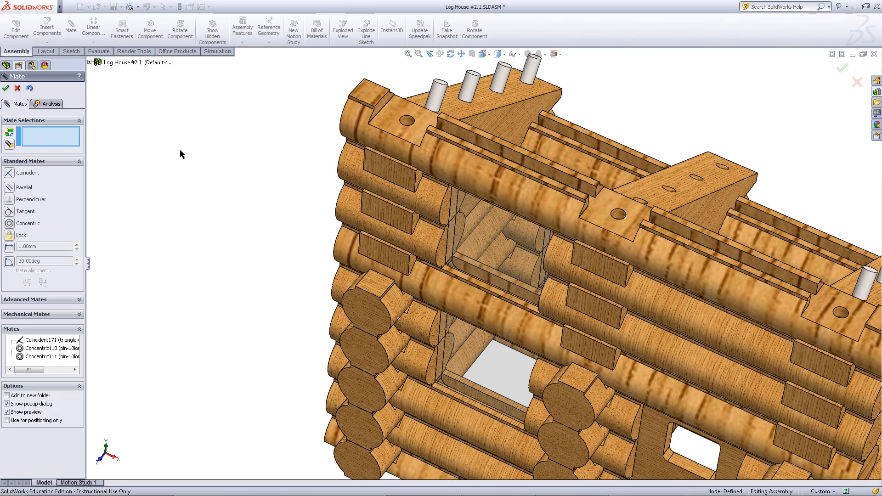
{"action": "left_click", "coordinate": [5, 90]}
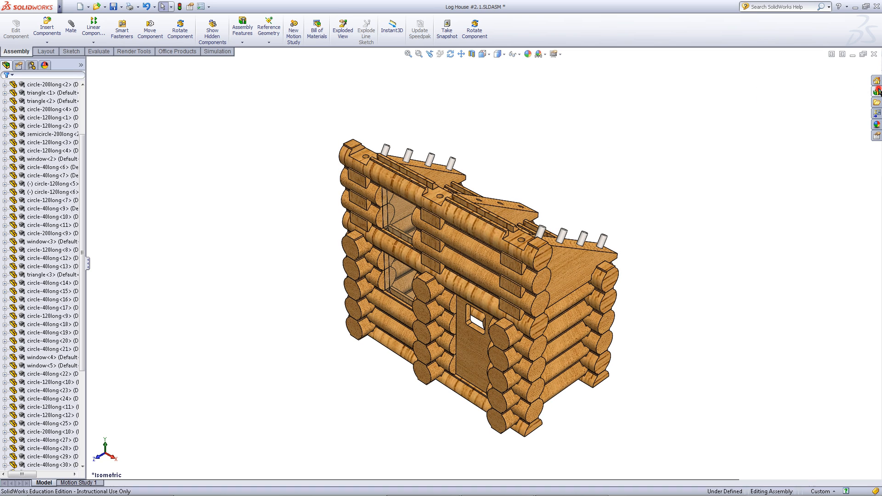
Insert the pin component and drop three loose copies beside the house.
{"action": "left_click", "coordinate": [770, 127]}
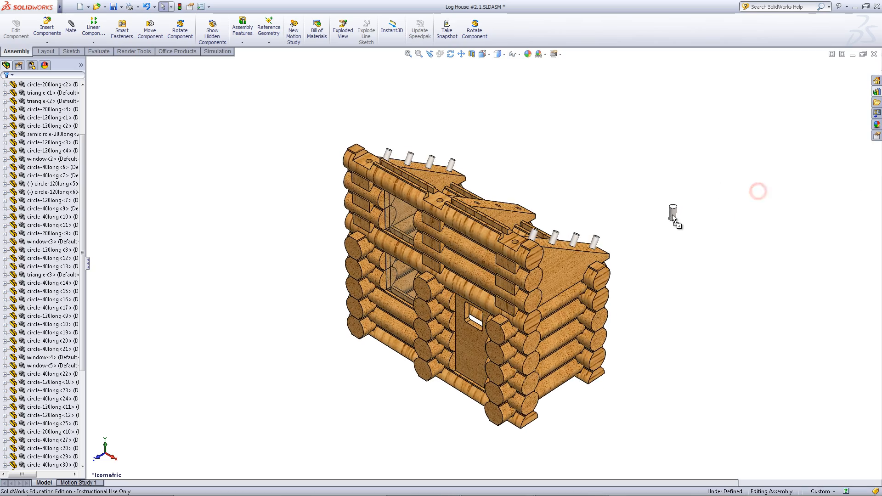
{"action": "left_click", "coordinate": [672, 216]}
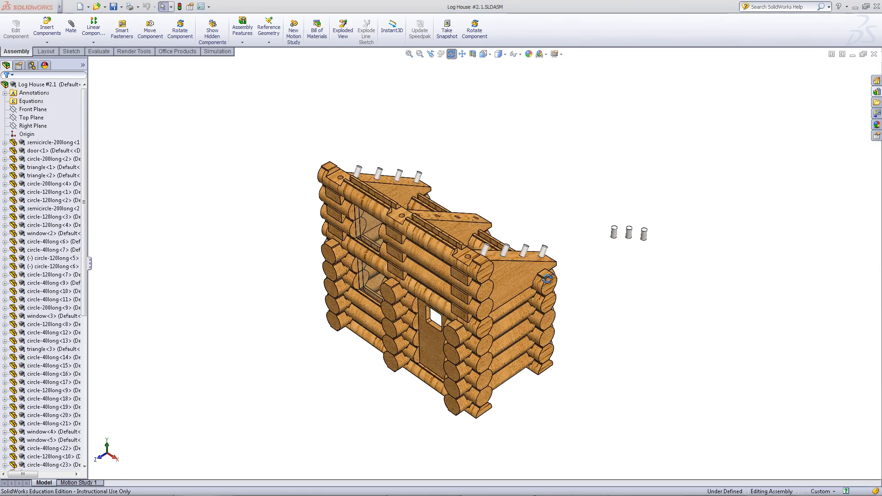
{"action": "scroll", "scroll_direction": "up", "scroll_amount": 3}
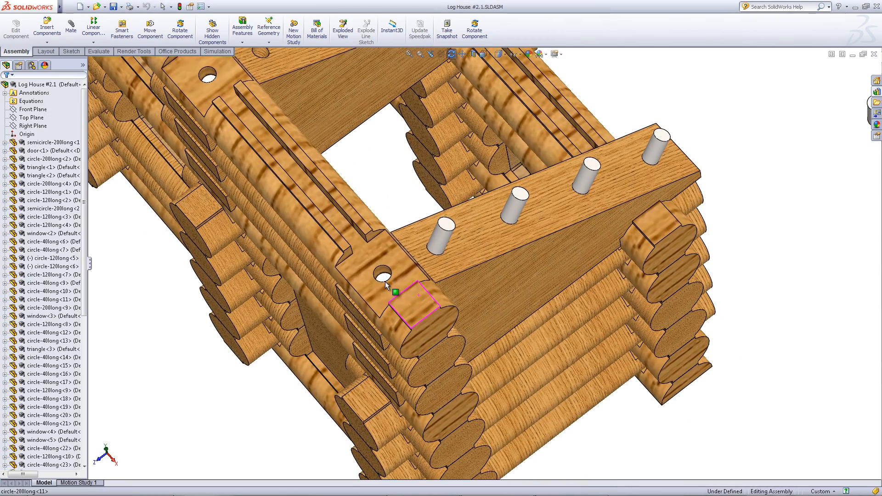
Centre the first loose pin in a hole of the top log with a Concentric mate.
{"action": "right_click", "coordinate": [386, 281]}
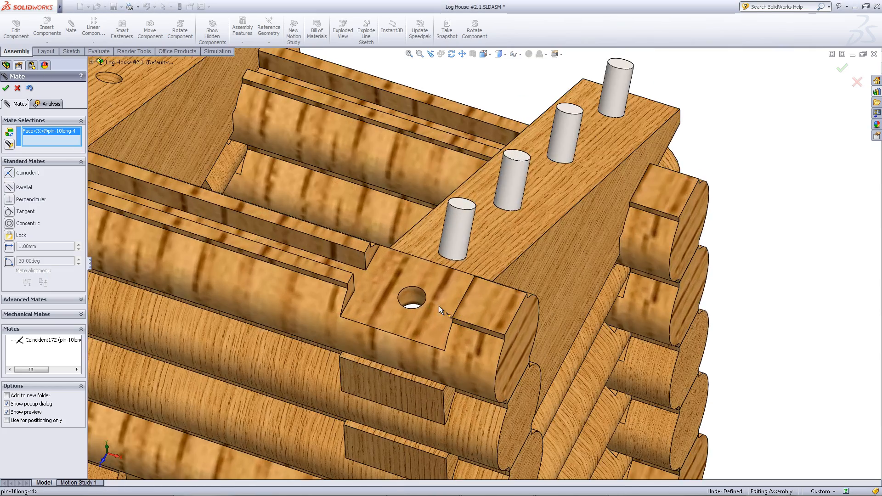
{"action": "left_click", "coordinate": [410, 295]}
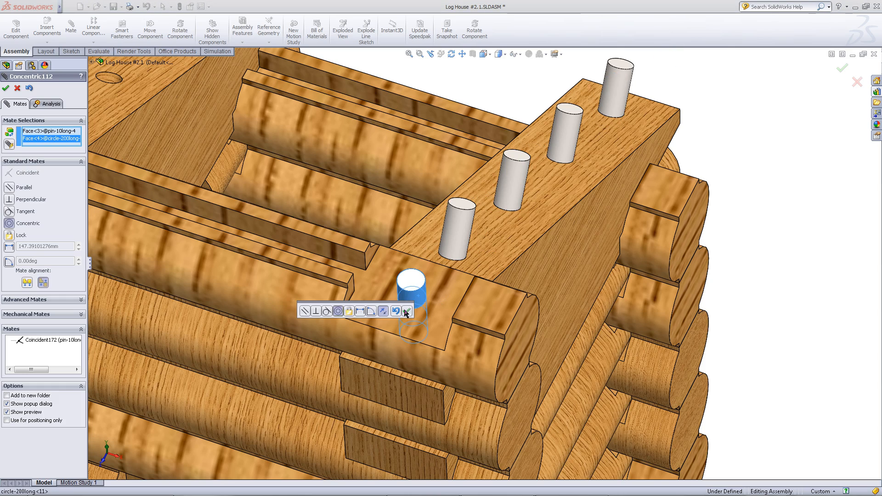
{"action": "left_click", "coordinate": [5, 89]}
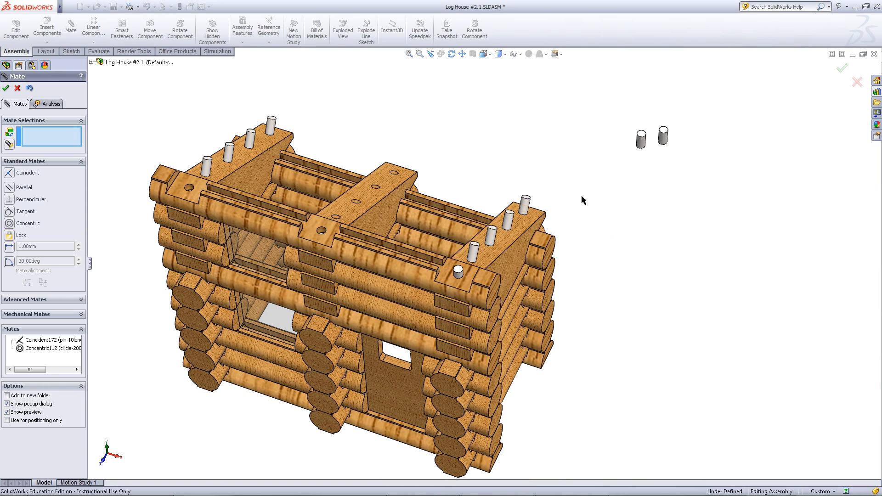
{"action": "mouse_move", "coordinate": [606, 214]}
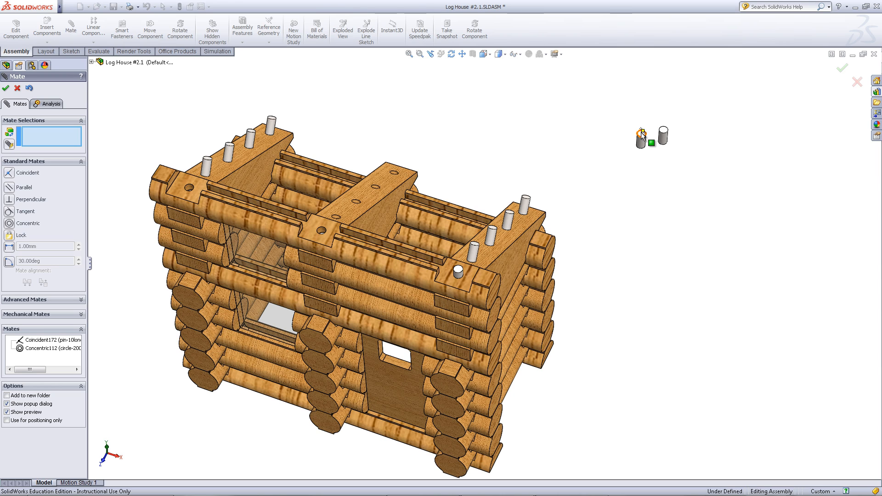
Seat the remaining pins flush in the top log's holes with Coincident and Concentric mates.
{"action": "left_click", "coordinate": [471, 273]}
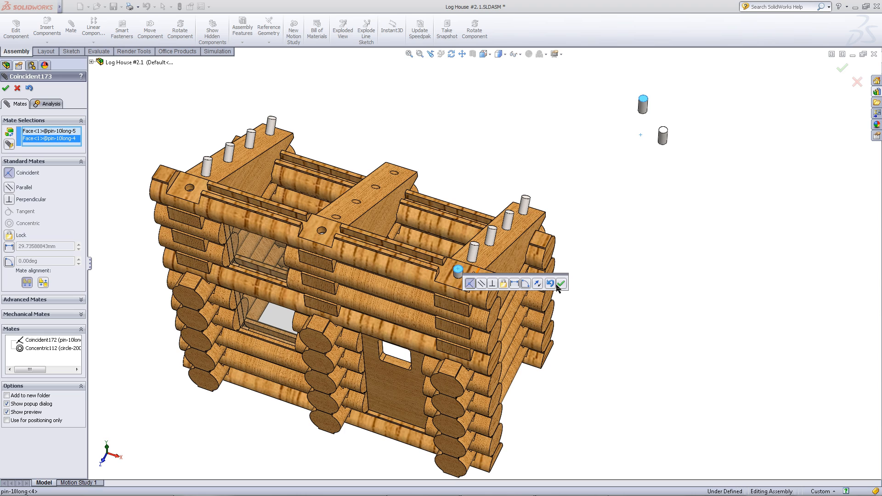
{"action": "left_click", "coordinate": [560, 283]}
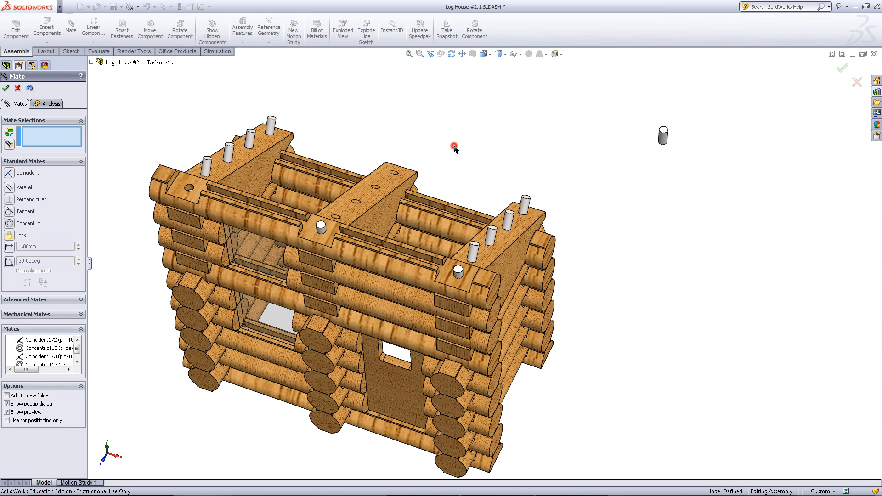
{"action": "left_click", "coordinate": [663, 135]}
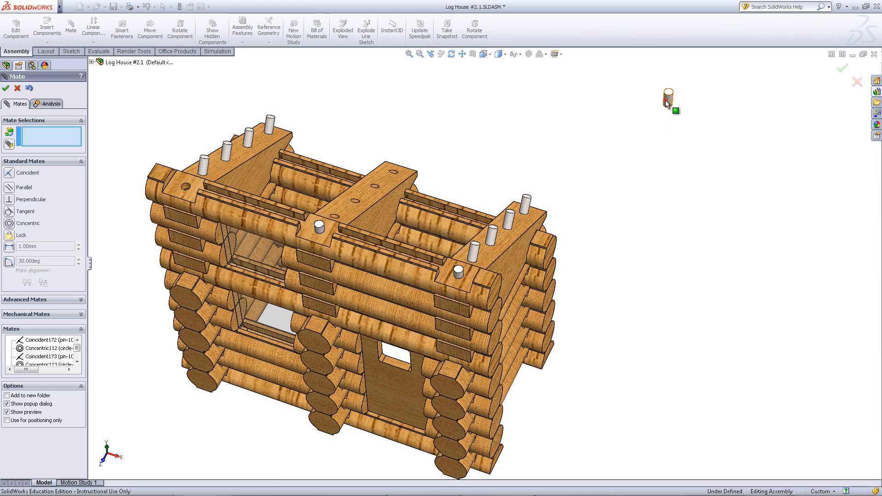
{"action": "left_click", "coordinate": [185, 188]}
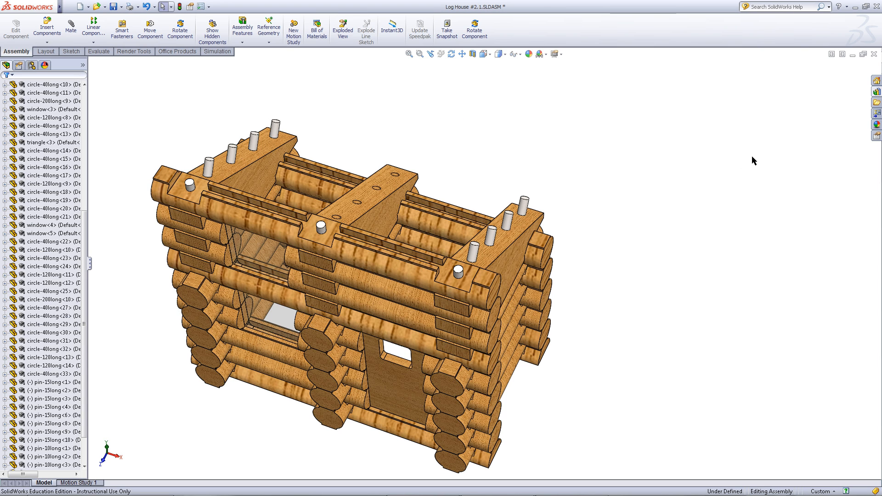
Bring a wedge roof piece from Design Library > All Log Cabin Parts > Roof Parts into the assembly.
{"action": "left_click", "coordinate": [876, 104]}
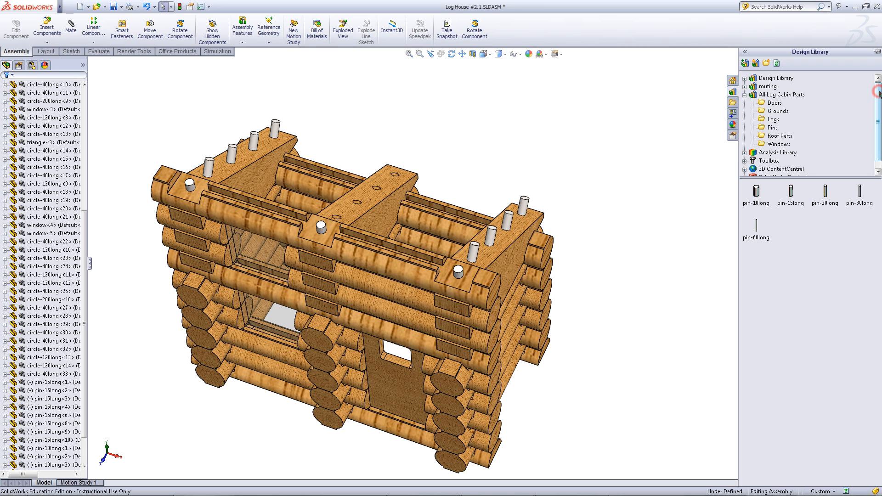
{"action": "mouse_move", "coordinate": [781, 136]}
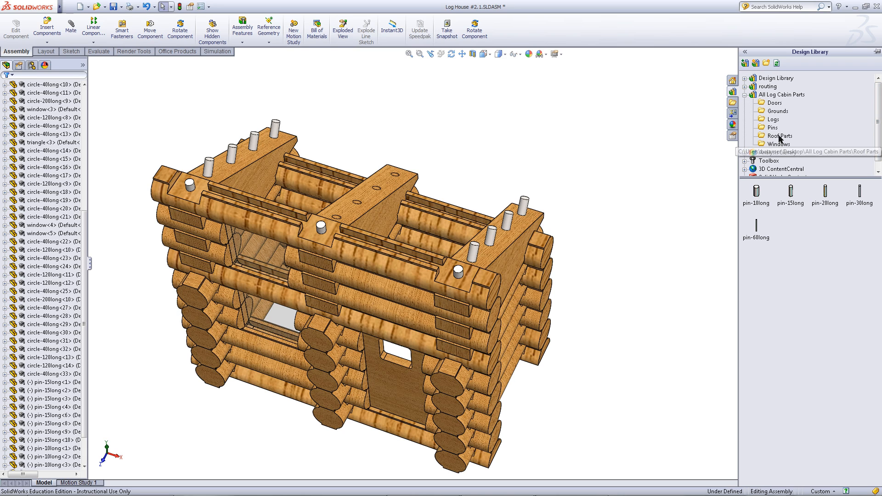
{"action": "left_click", "coordinate": [781, 136]}
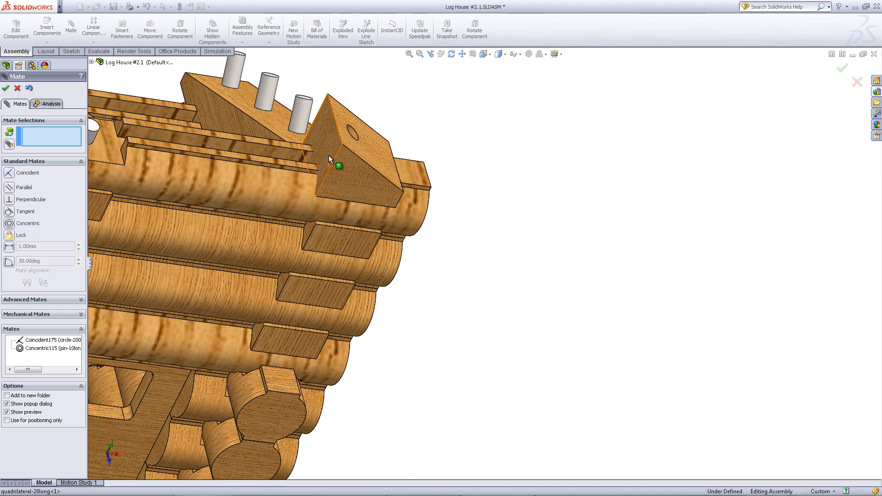
Apply a Parallel mate between the support end face and the wedge face, fully defining it.
{"action": "left_click", "coordinate": [326, 157]}
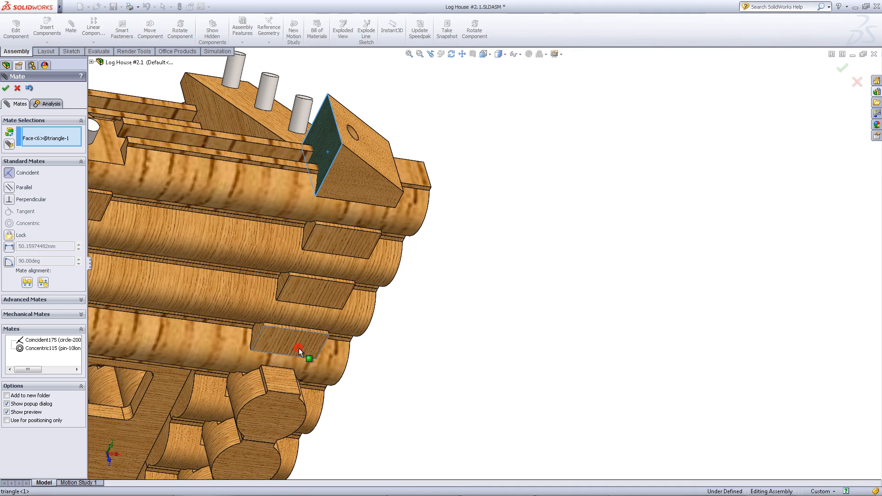
{"action": "left_click", "coordinate": [298, 342]}
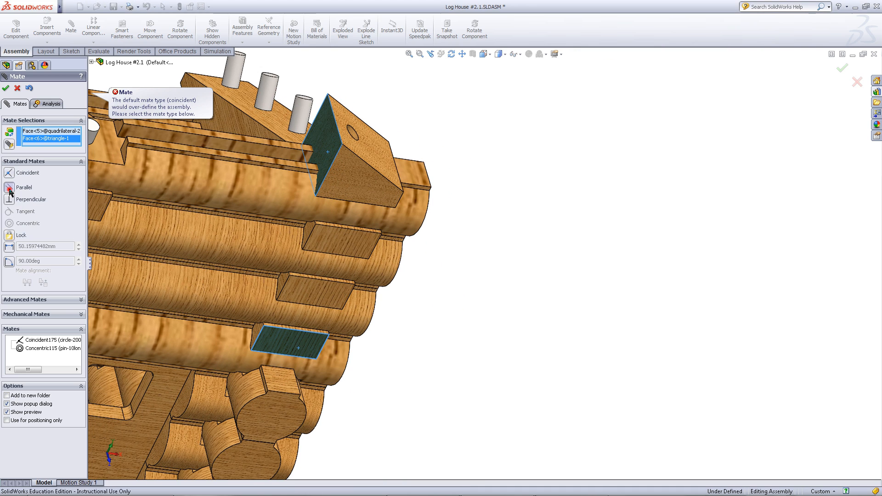
{"action": "left_click", "coordinate": [9, 187]}
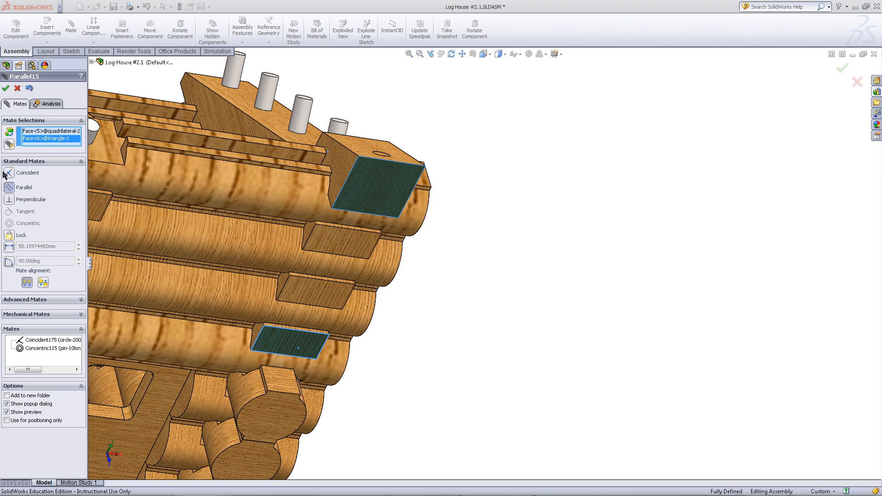
{"action": "left_click", "coordinate": [6, 88]}
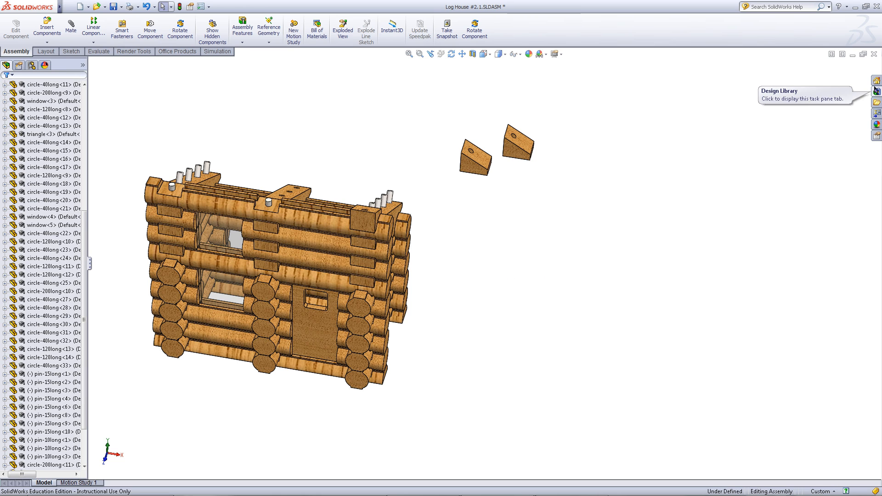
Add the pin-15long part from the Pins library and place a second copy beside it.
{"action": "left_click", "coordinate": [876, 91]}
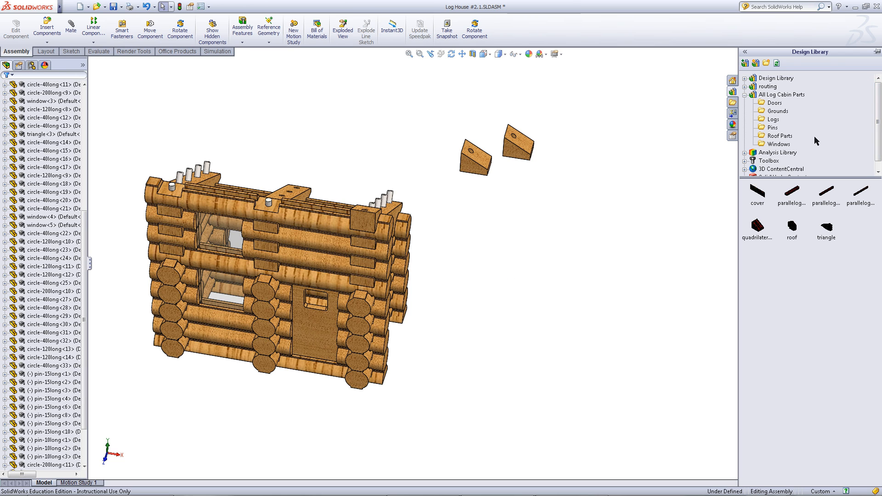
{"action": "left_click", "coordinate": [775, 127]}
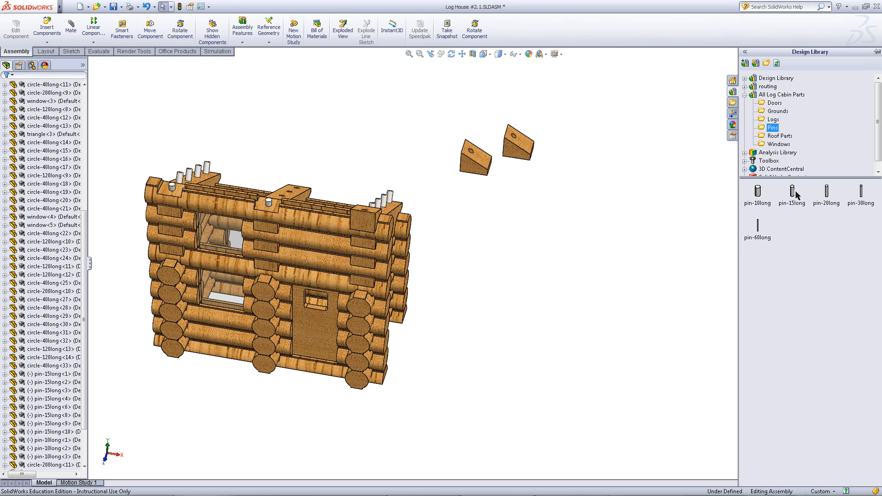
{"action": "double_click", "coordinate": [791, 191]}
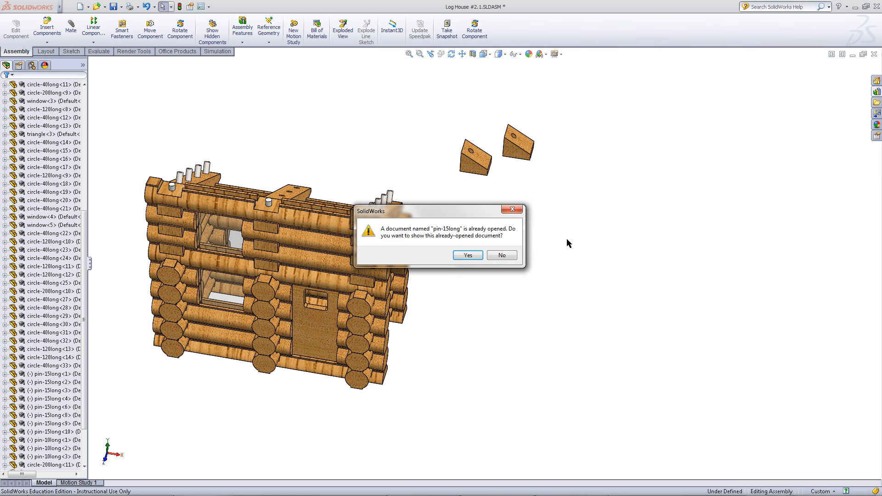
{"action": "left_click", "coordinate": [500, 255]}
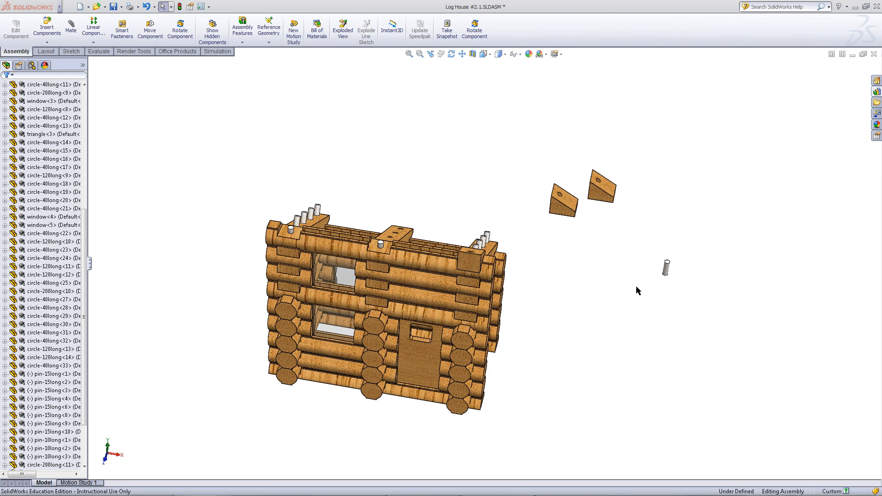
{"action": "mouse_move", "coordinate": [666, 276]}
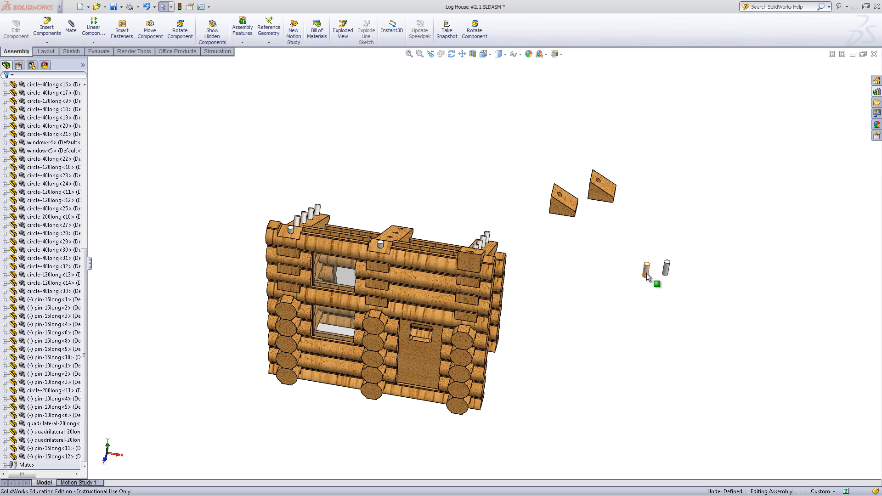
{"action": "left_click", "coordinate": [646, 270]}
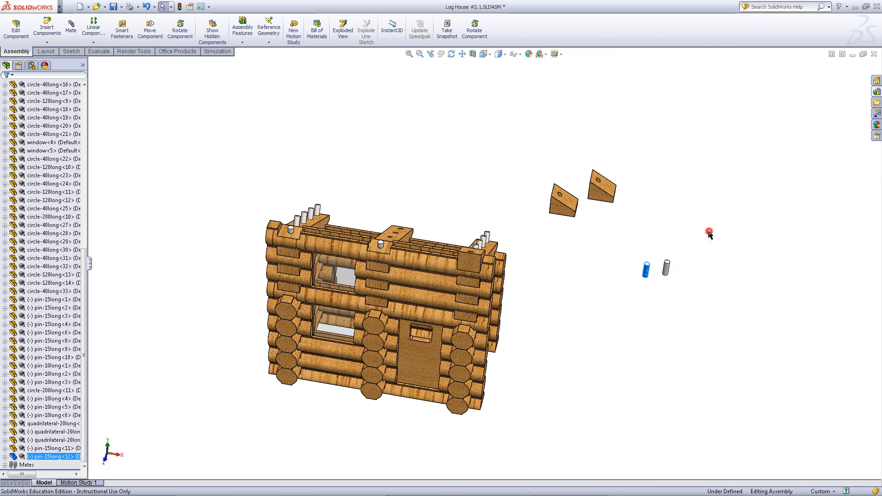
Seat the new pin in the wedge block's hole with Concentric and Coincident mates.
{"action": "left_click", "coordinate": [71, 28]}
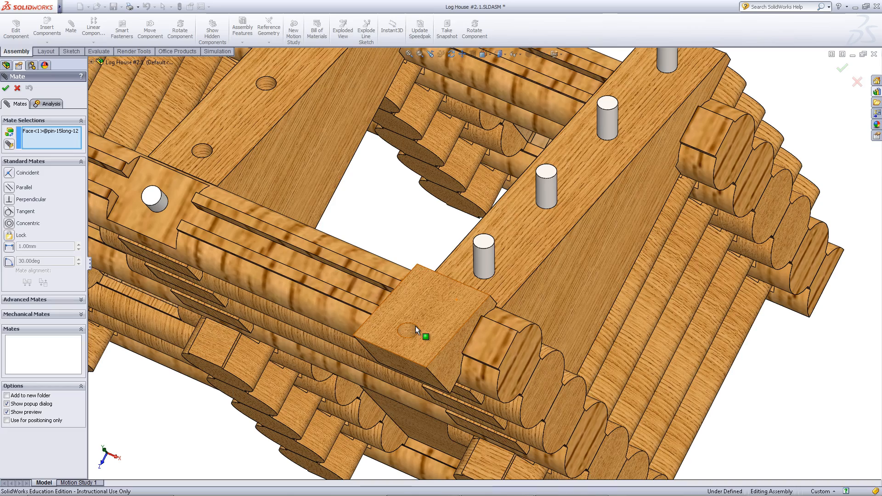
{"action": "left_click", "coordinate": [408, 394]}
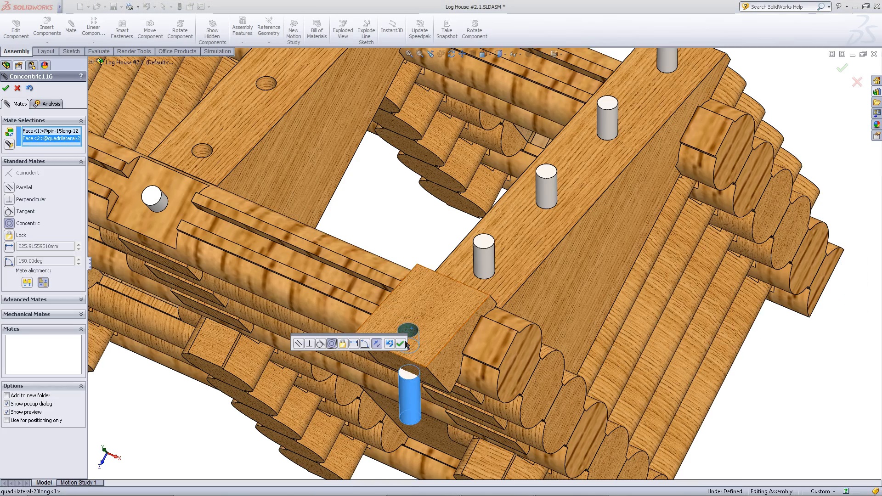
{"action": "left_click", "coordinate": [401, 343]}
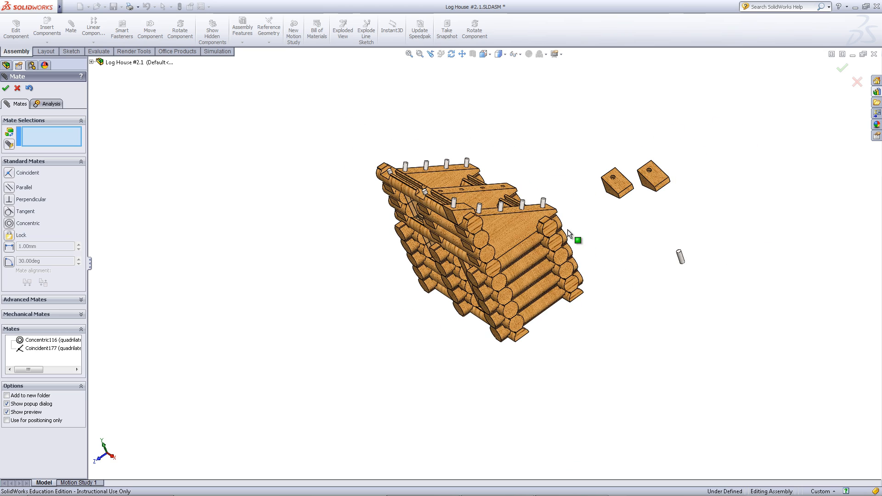
{"action": "mouse_move", "coordinate": [645, 241]}
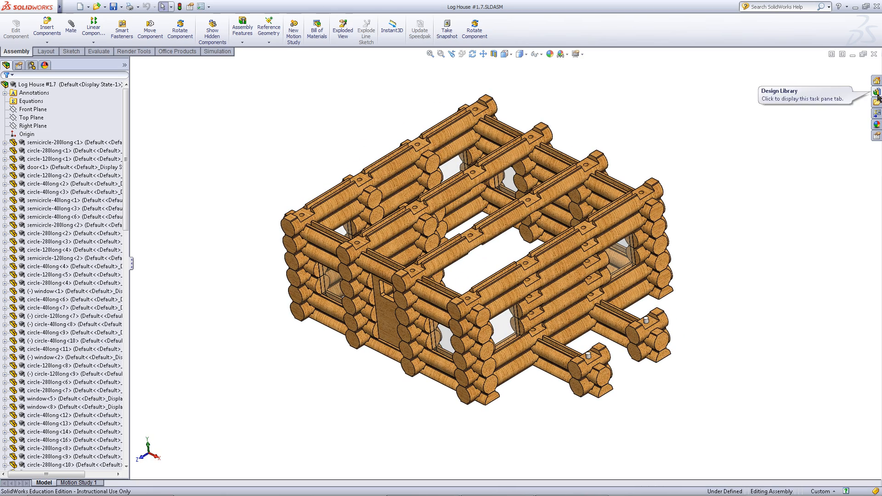
Switch the document window to the Log House #1.7.SLDASM assembly.
{"action": "left_click", "coordinate": [876, 91]}
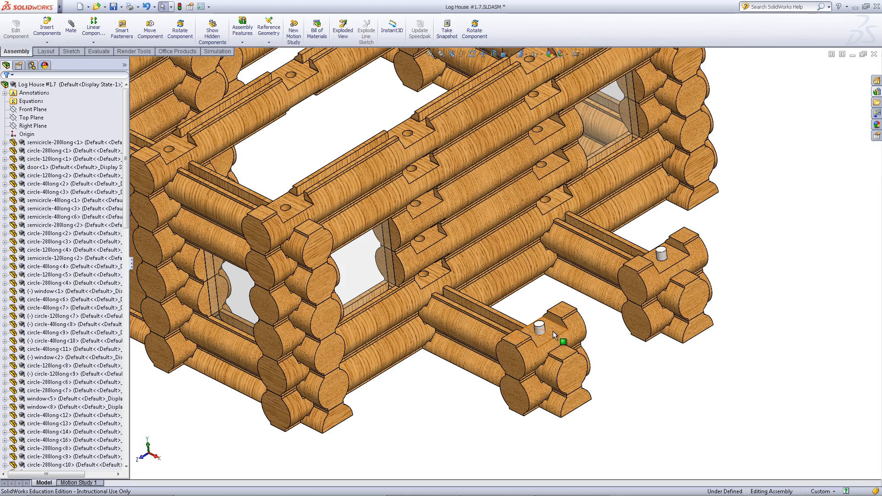
Mate both triangular supports onto the protruding front logs: Coincident on top faces, Concentric hole-to-pin.
{"action": "left_click", "coordinate": [548, 329]}
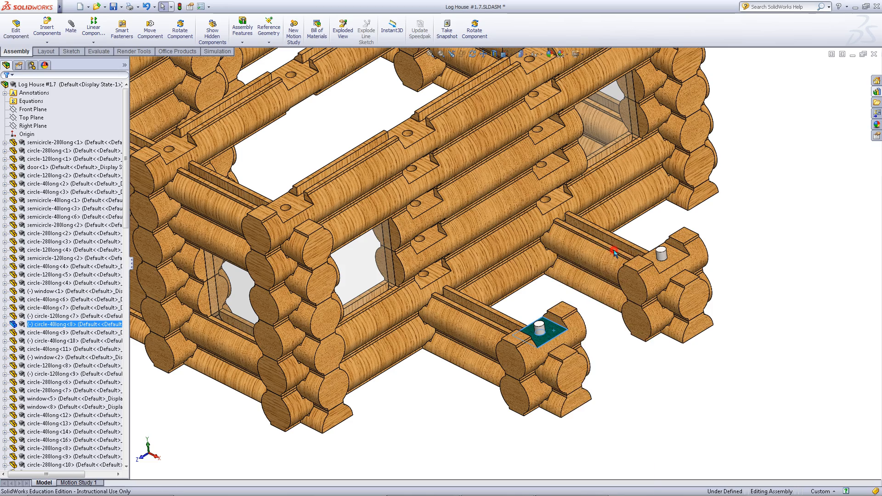
{"action": "left_click", "coordinate": [70, 27]}
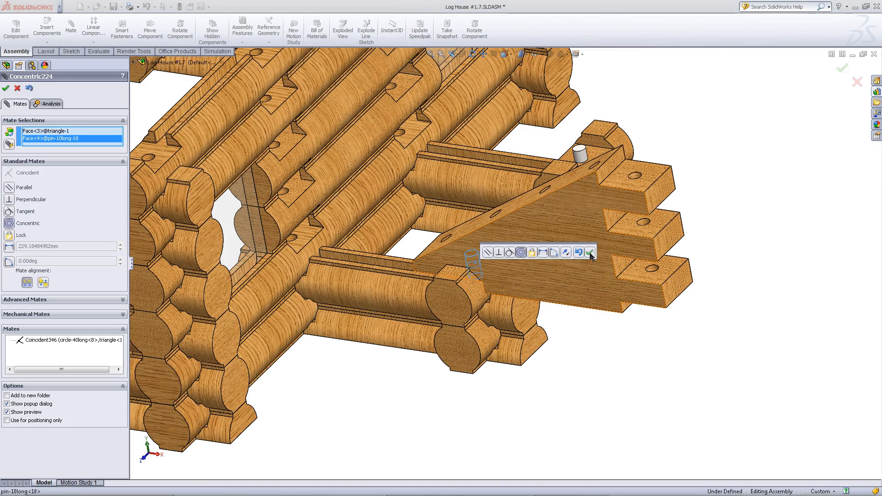
{"action": "left_click", "coordinate": [590, 252]}
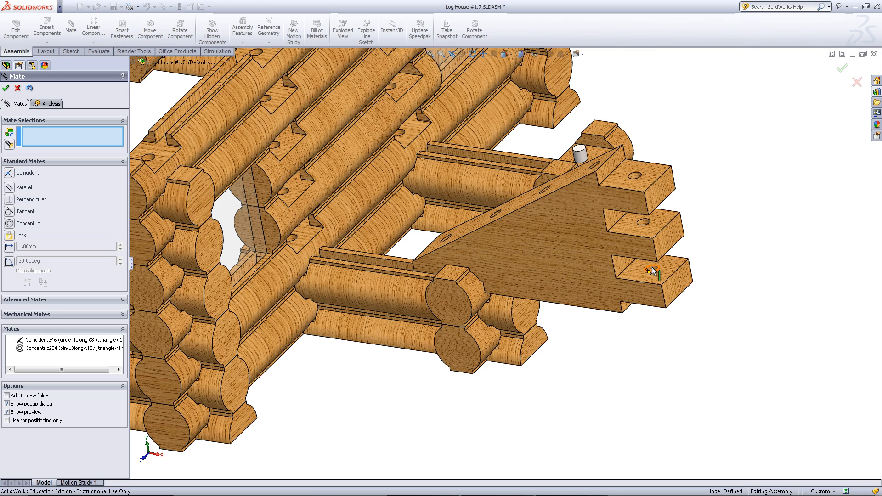
{"action": "left_click", "coordinate": [304, 247]}
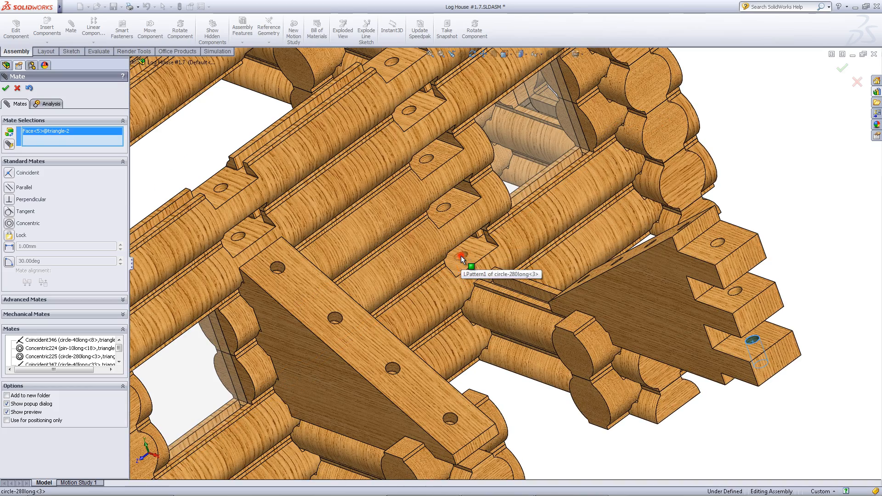
{"action": "left_click", "coordinate": [458, 259]}
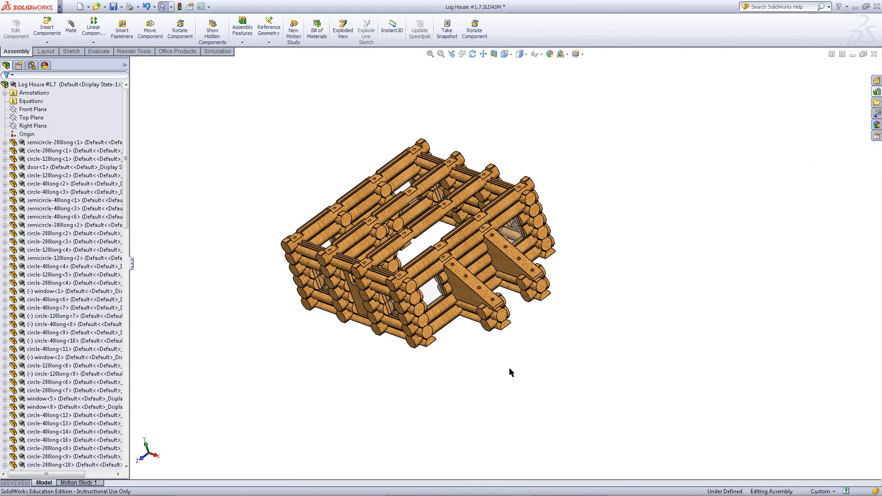
Drag a pin from Design Library > All Log Cabin Parts > Pins and mate it concentric into each support's top hole.
{"action": "left_click", "coordinate": [472, 54]}
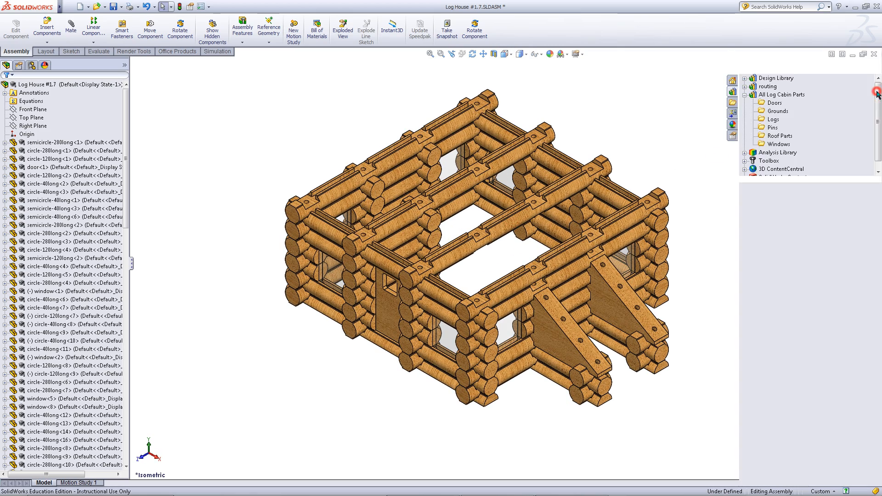
{"action": "left_click", "coordinate": [775, 127]}
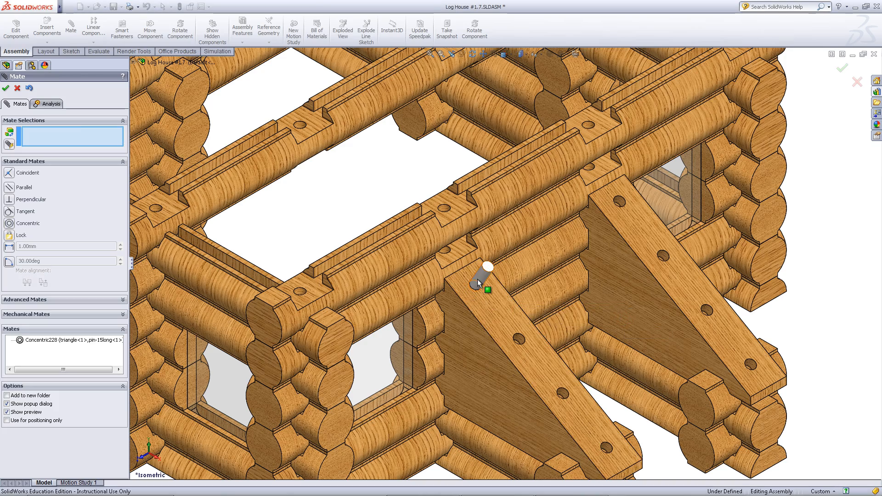
{"action": "left_click_drag", "start_coordinate": [484, 276], "coordinate": [585, 129]}
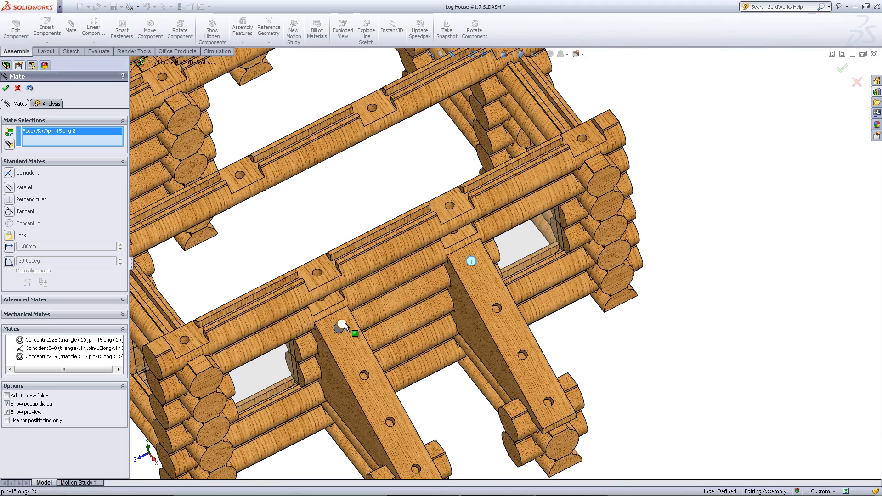
{"action": "left_click", "coordinate": [341, 326]}
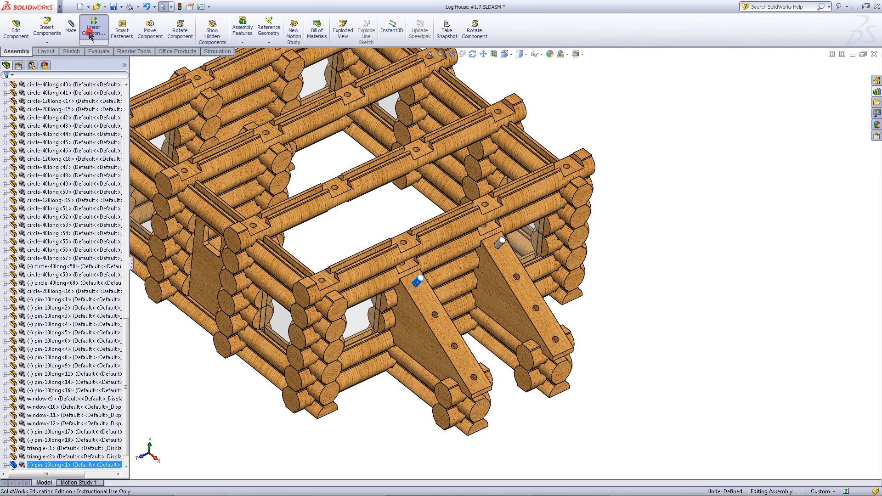
Linear-pattern the pin along each support's sloped edge at 28.00mm spacing.
{"action": "left_click", "coordinate": [94, 29]}
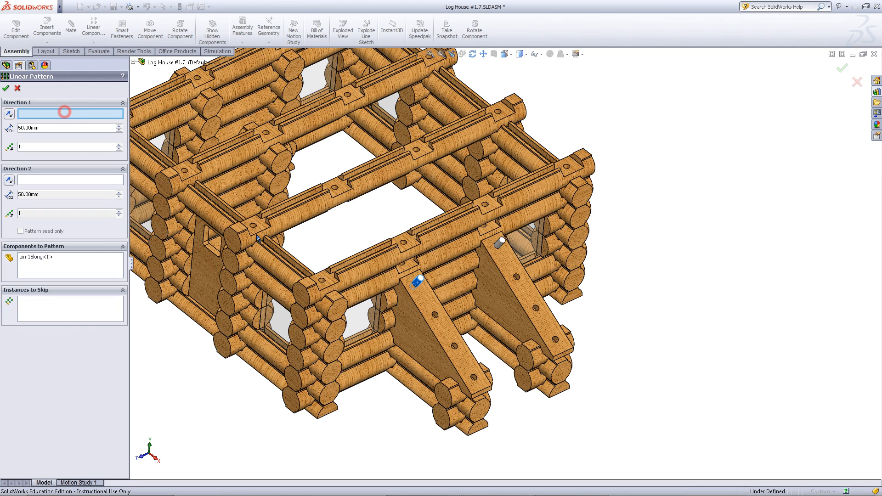
{"action": "mouse_move", "coordinate": [442, 352]}
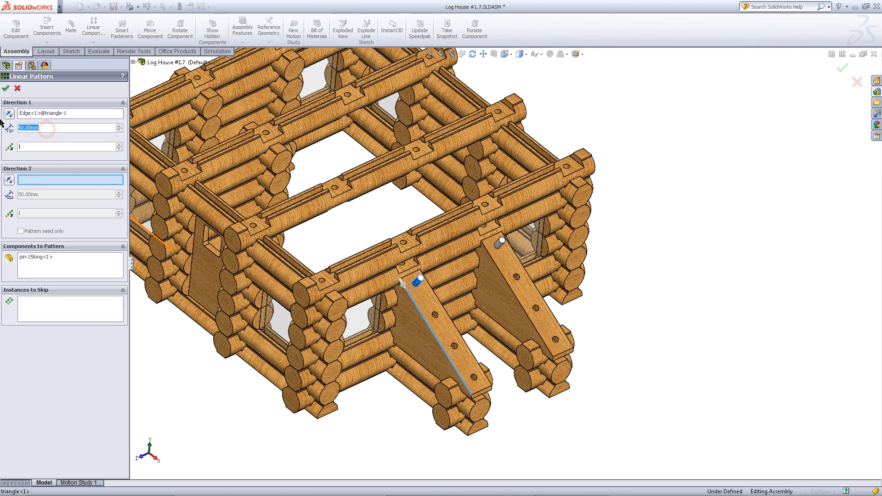
{"action": "type", "text": "28.00mm"}
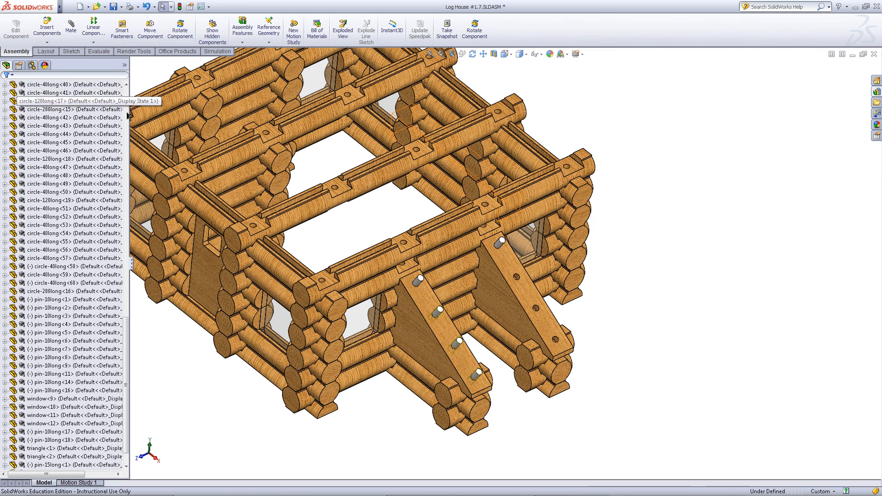
{"action": "left_click", "coordinate": [67, 108]}
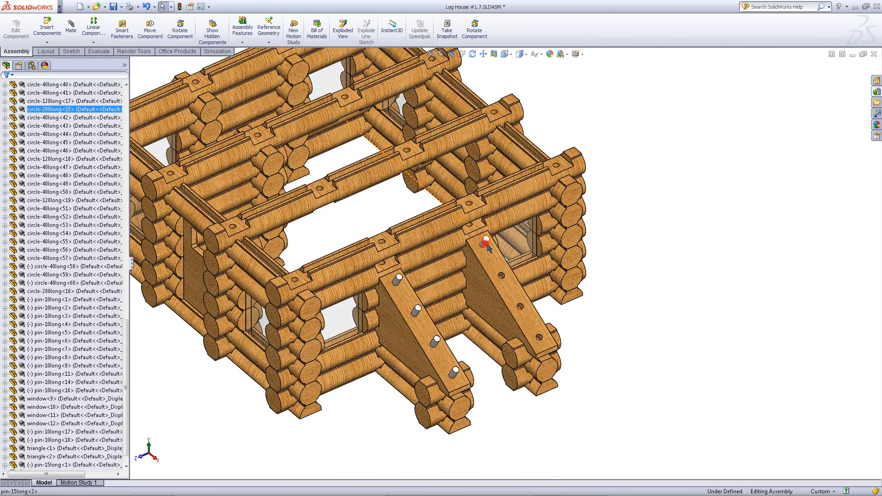
{"action": "left_click", "coordinate": [94, 26]}
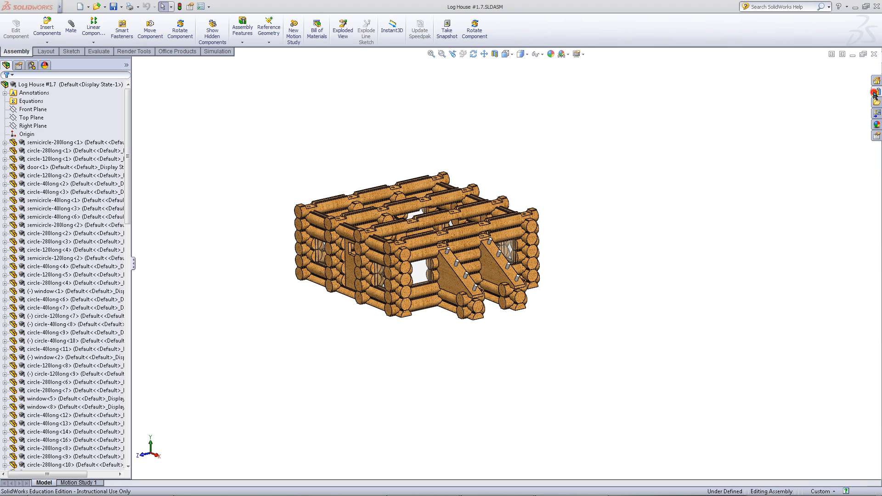
Bring in pin-20long from the Design Library and mate it concentric to the top log's hole.
{"action": "left_click", "coordinate": [876, 91]}
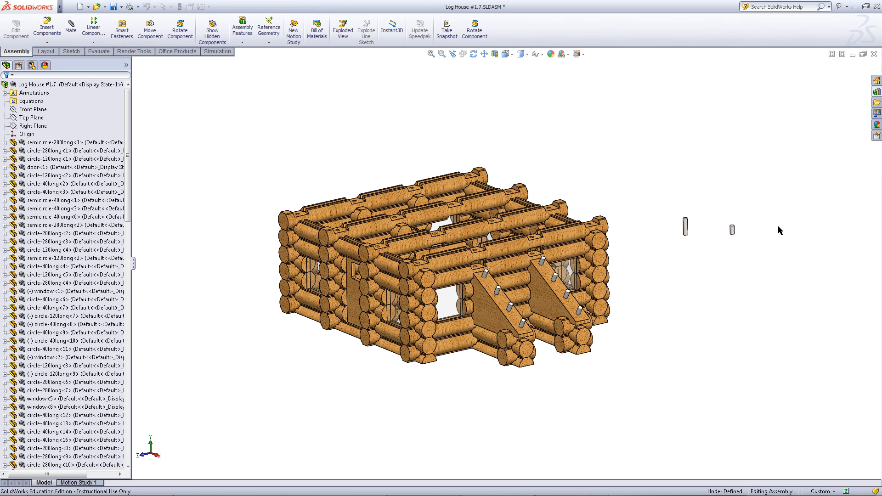
{"action": "left_click", "coordinate": [686, 226]}
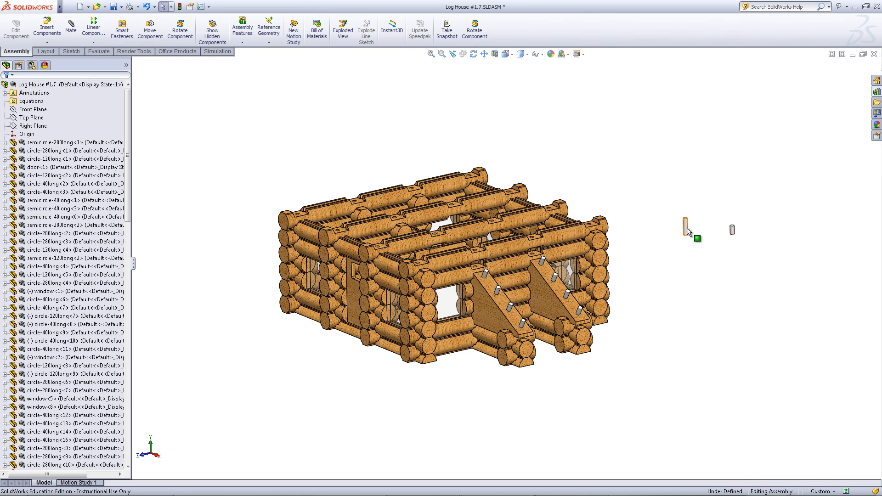
{"action": "mouse_move", "coordinate": [690, 232]}
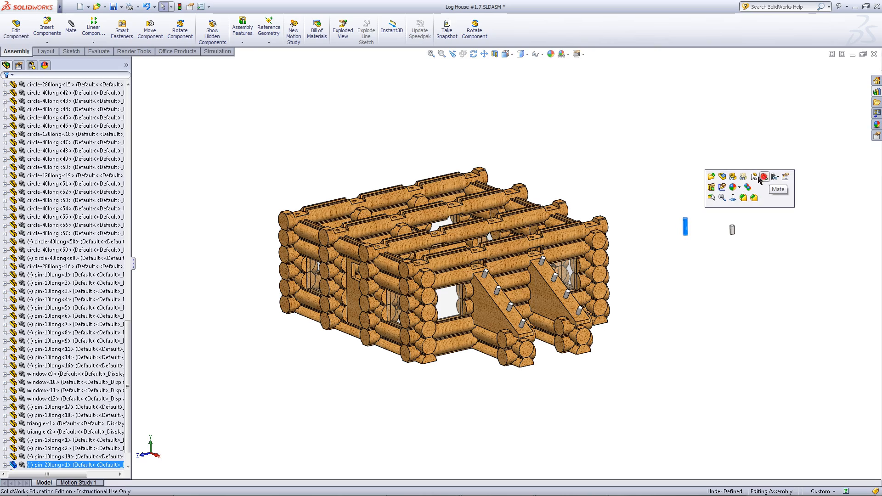
{"action": "left_click", "coordinate": [765, 176]}
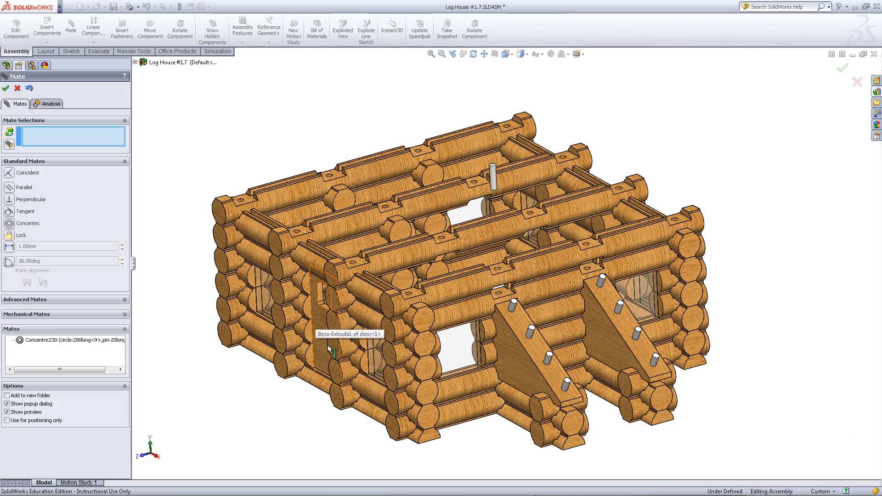
{"action": "mouse_move", "coordinate": [323, 439]}
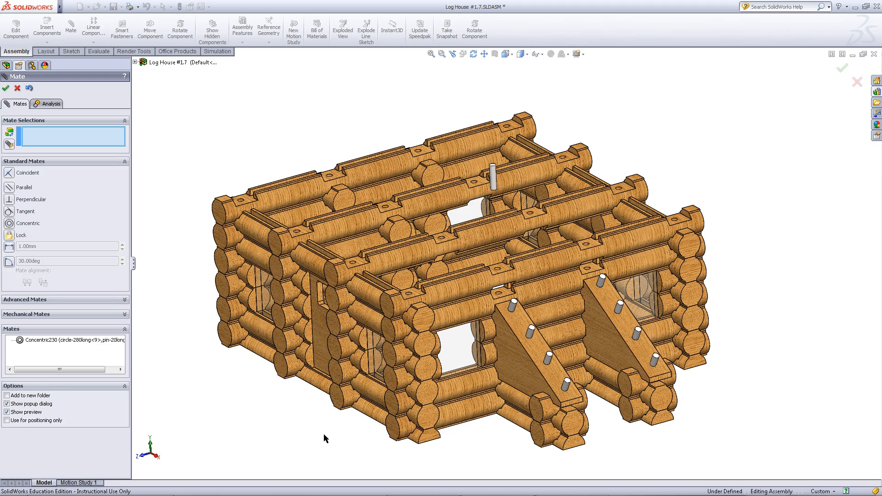